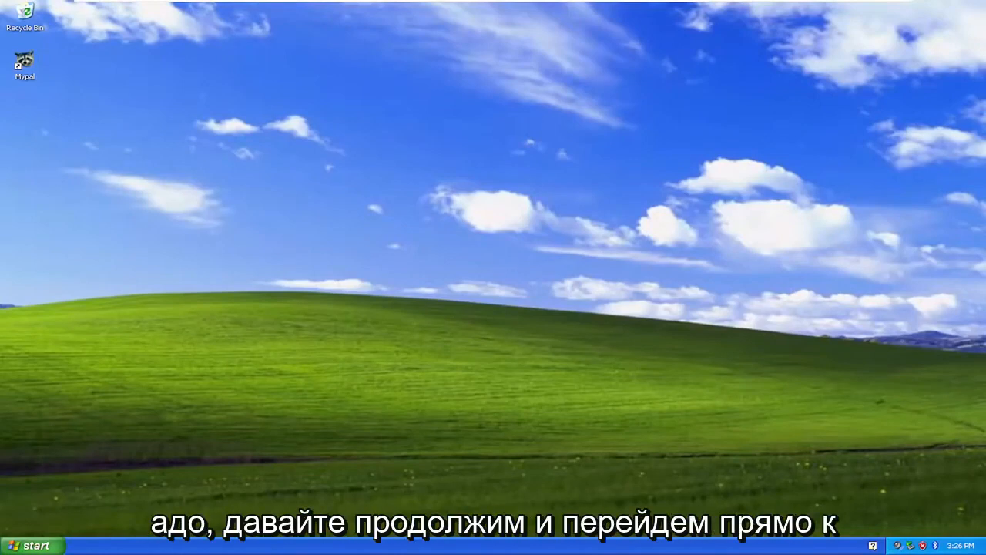
pyautogui.moveTo(345, 437)
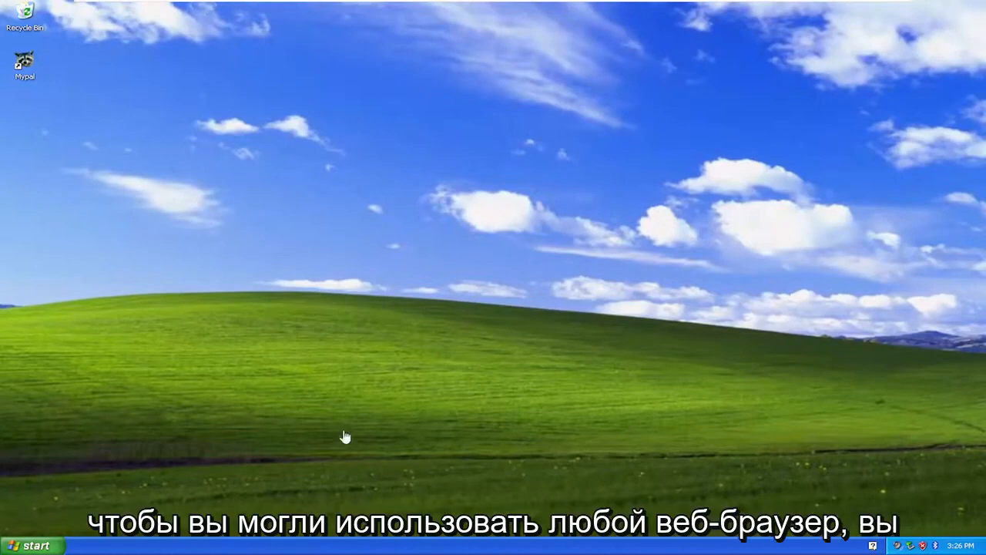
# Launch Internet Explorer from the Start menu's All Programs list
pyautogui.click(29, 545)
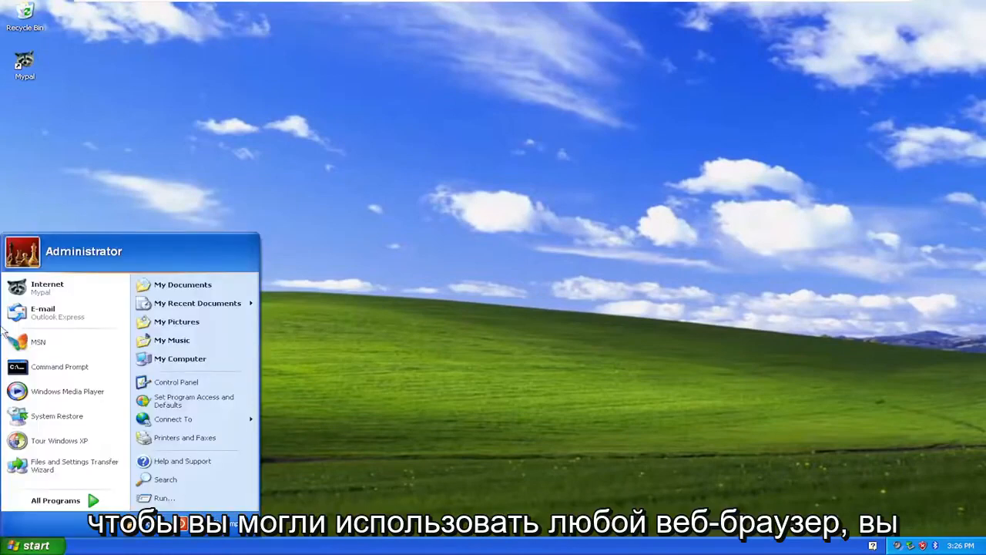
pyautogui.moveTo(65, 466)
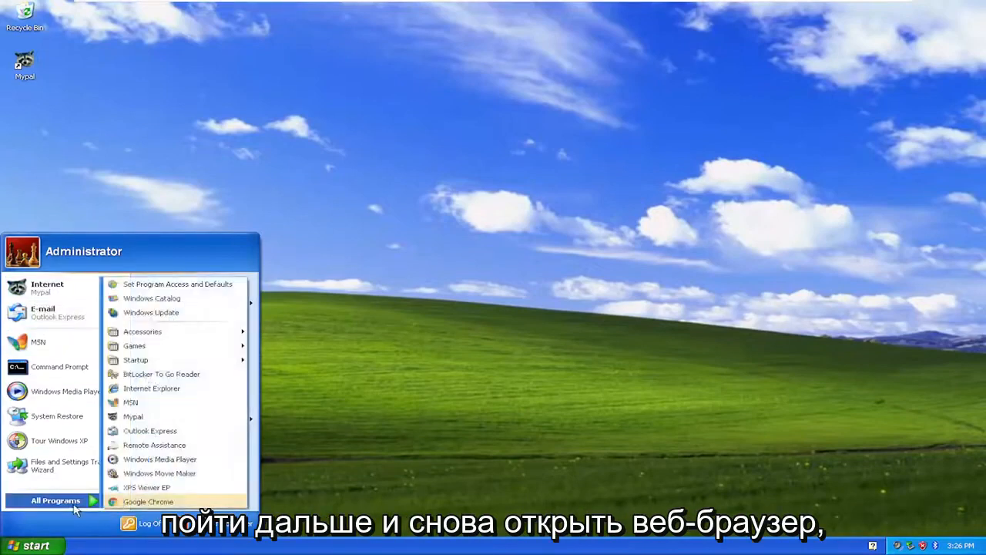
pyautogui.click(152, 388)
pyautogui.write('g')
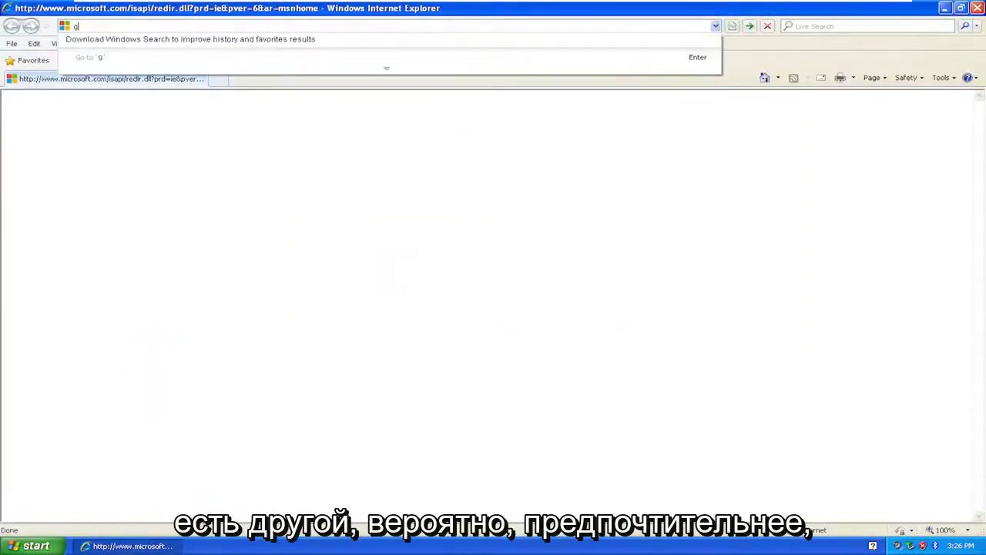
# Load google.com, search for 'firefox', accept the security prompt and answer AutoComplete
pyautogui.press('Return')
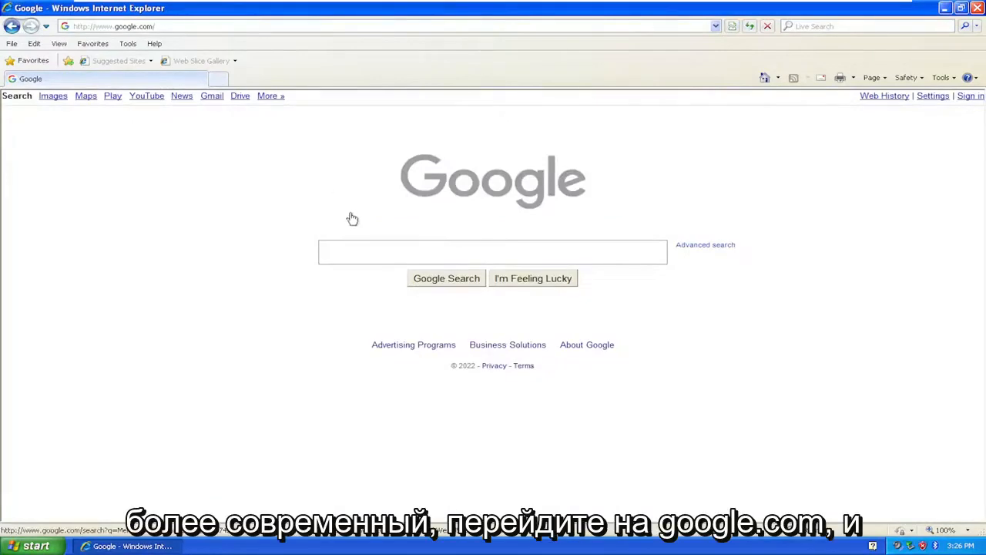
pyautogui.click(492, 251)
pyautogui.write('firefox')
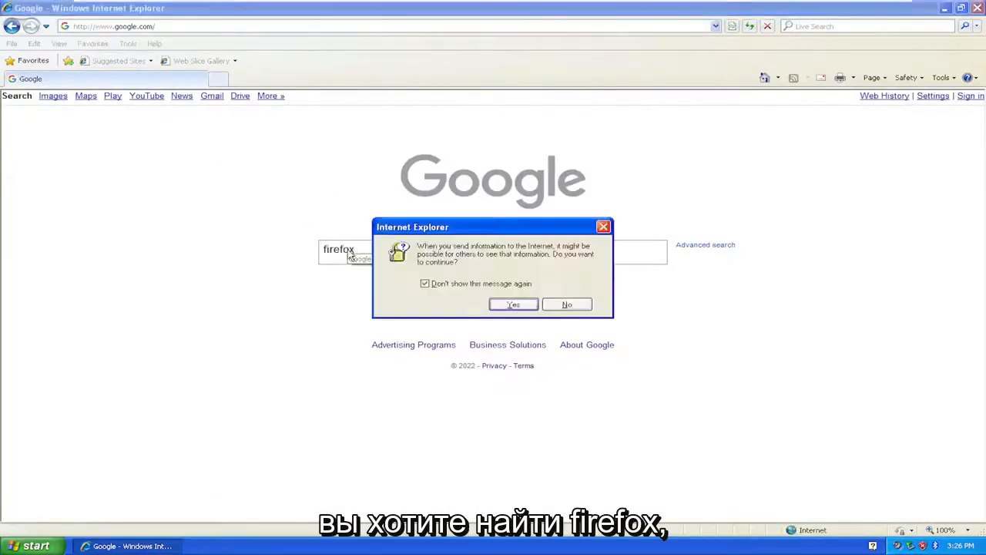
pyautogui.click(512, 304)
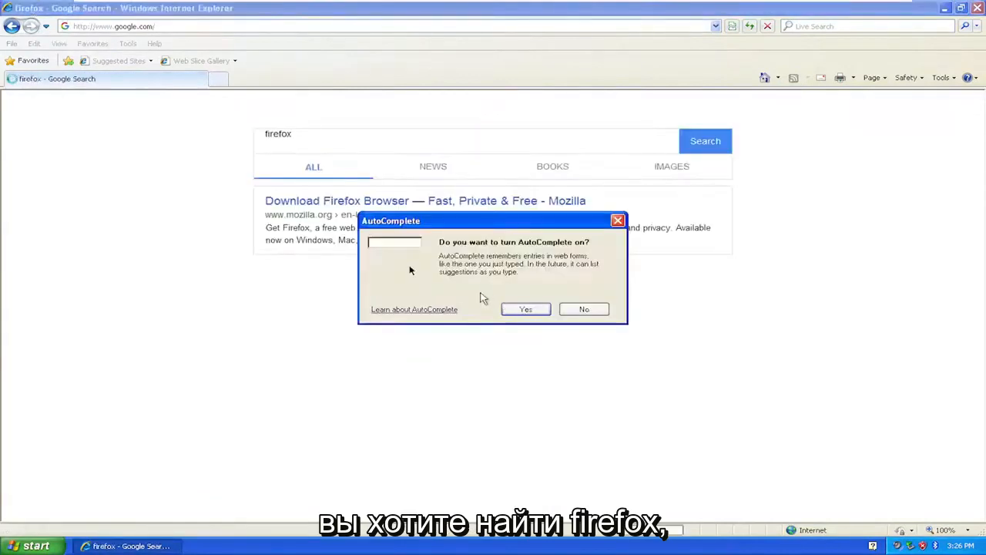
pyautogui.click(585, 309)
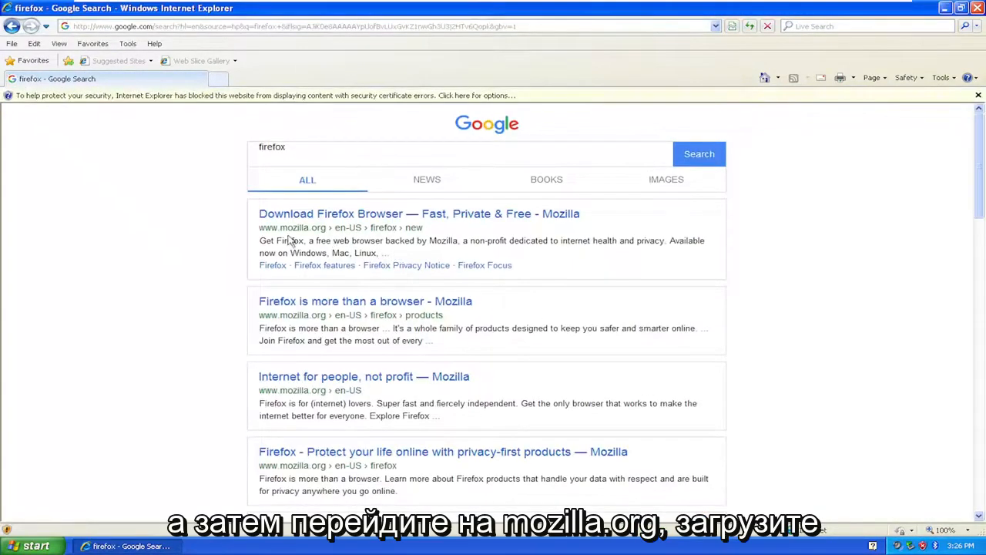
pyautogui.moveTo(371, 220)
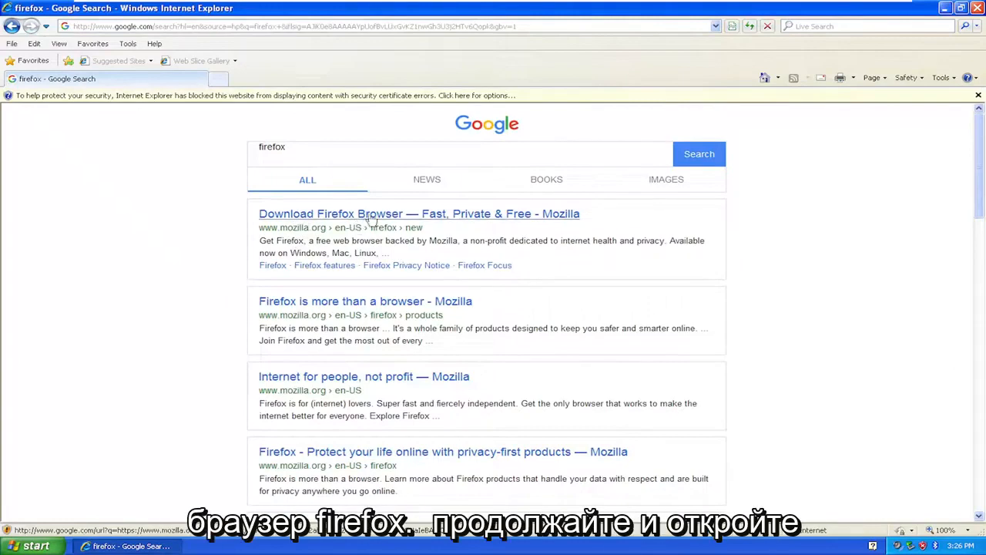
# Open the 'Download Firefox Browser' result and continue past the certificate error
pyautogui.click(419, 214)
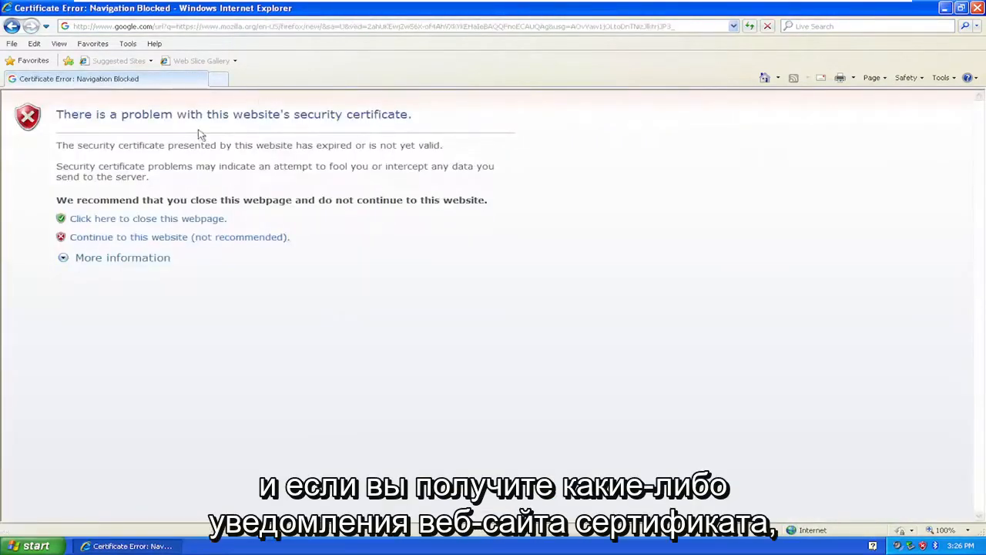
pyautogui.moveTo(158, 237)
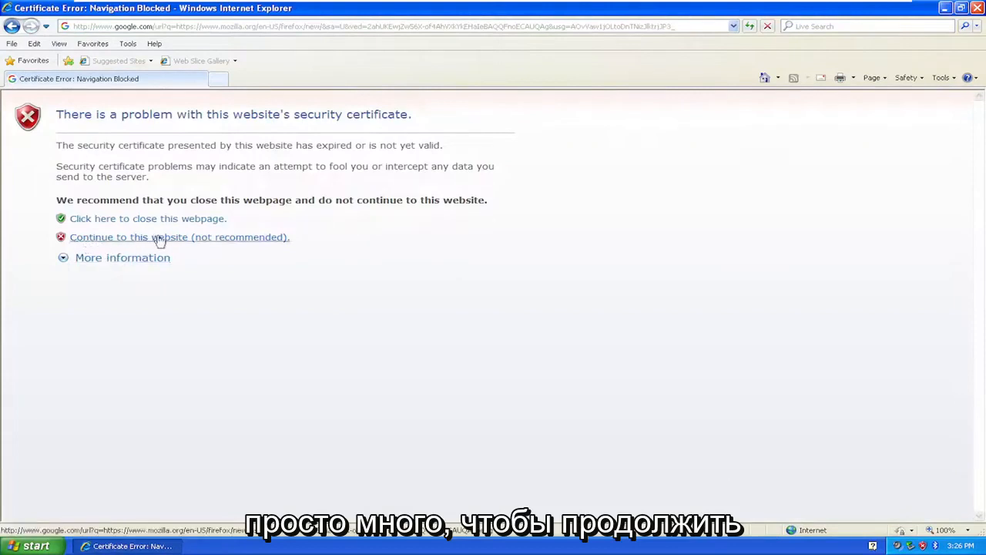
pyautogui.click(179, 237)
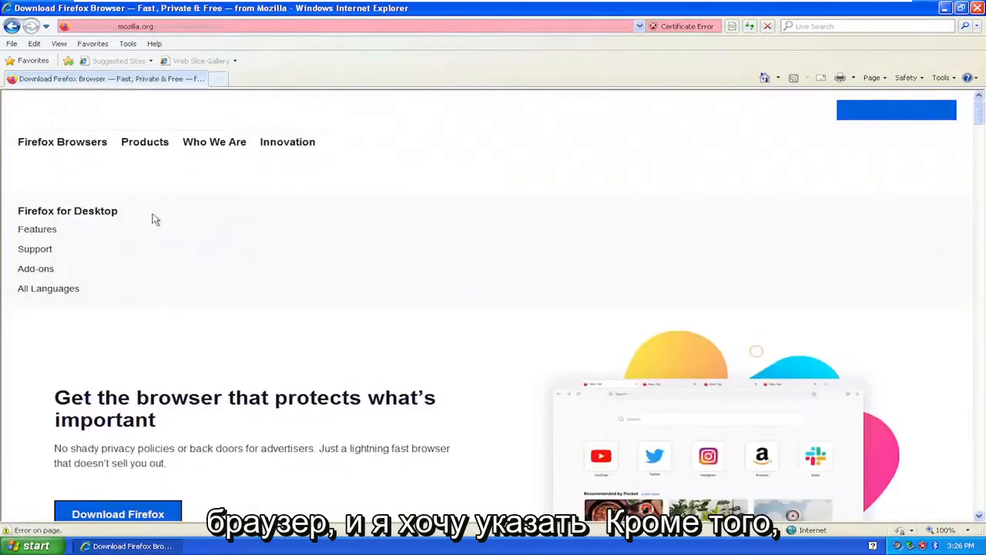
pyautogui.scroll(-3)
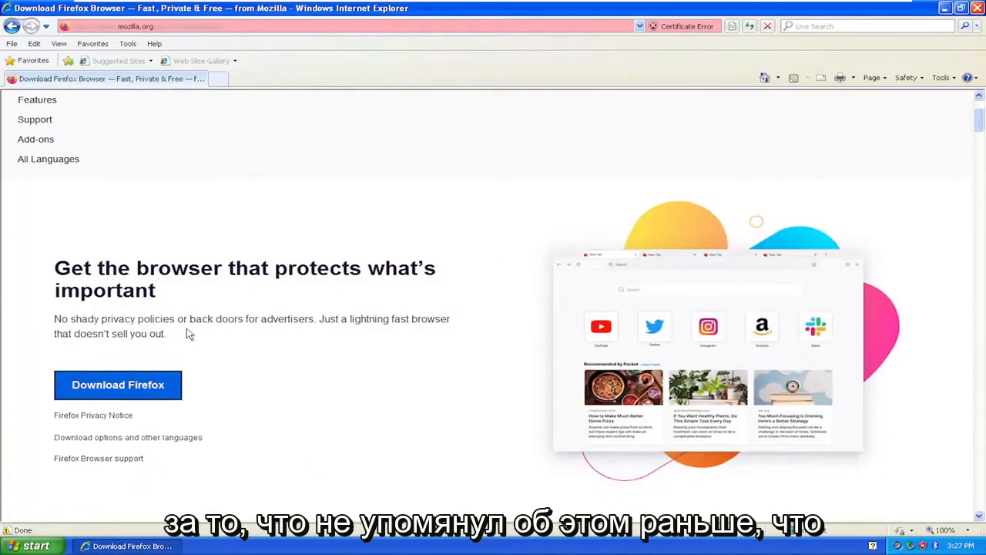
pyautogui.moveTo(191, 293)
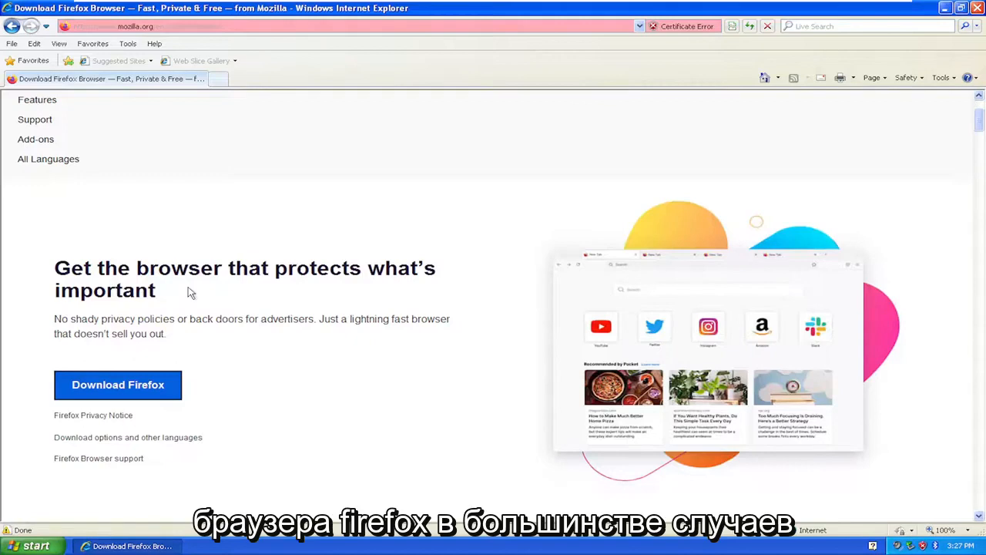
pyautogui.moveTo(171, 289)
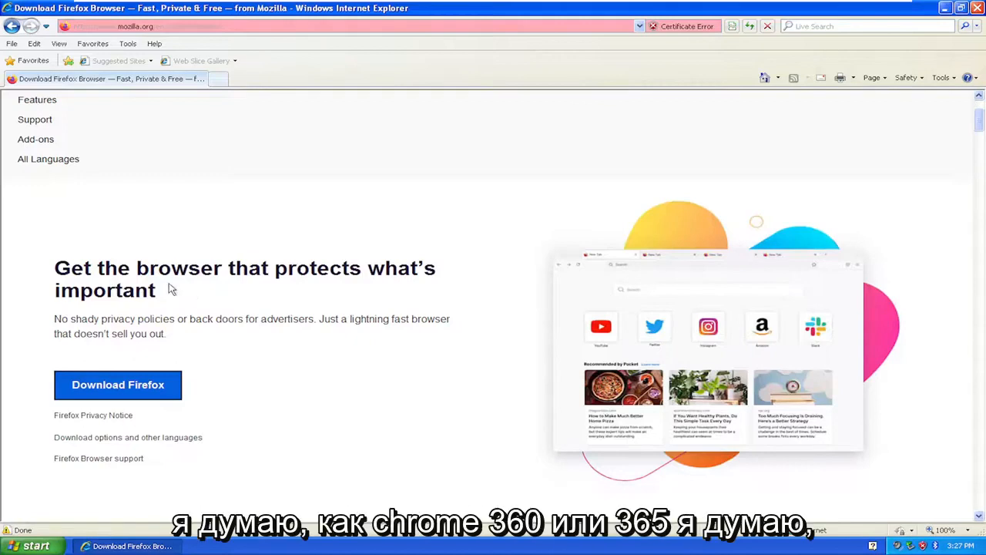
pyautogui.moveTo(173, 288)
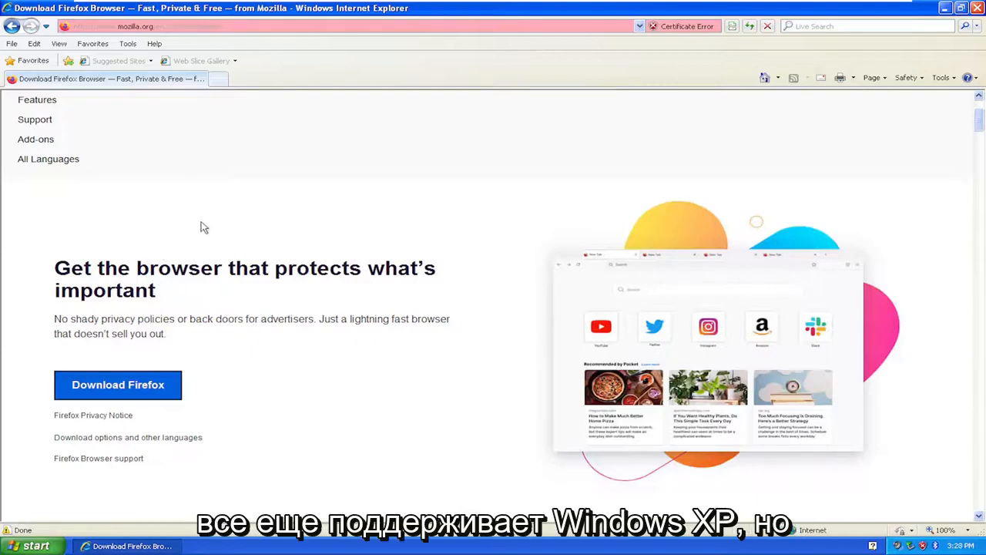
pyautogui.moveTo(185, 299)
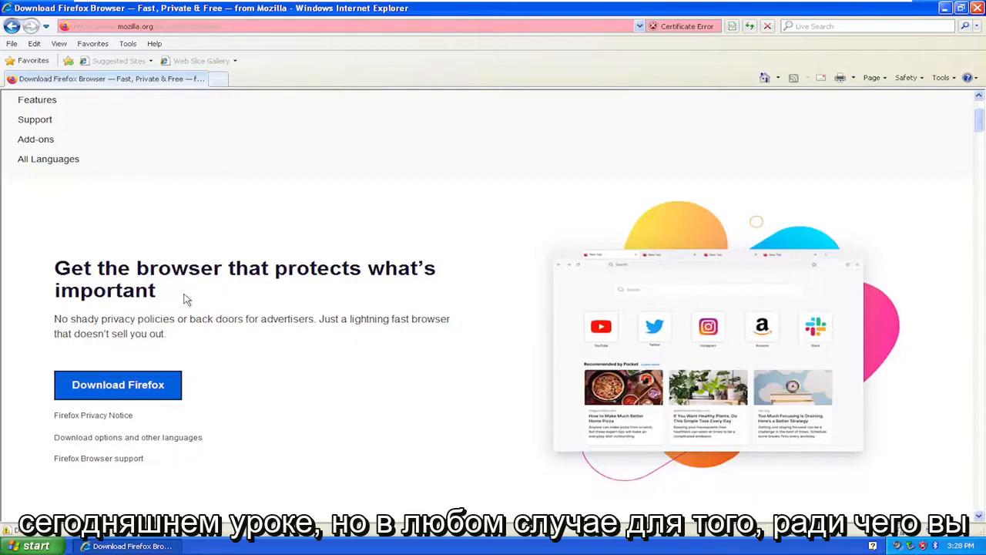
# Download Firefox, bypass the certificate warning, and run the unverified setup file
pyautogui.scroll(-3)
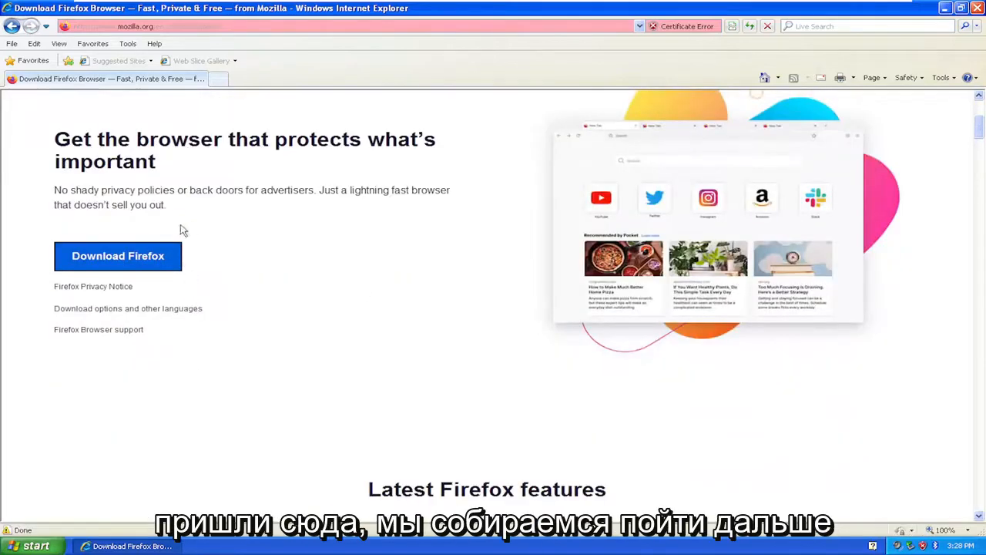
pyautogui.click(118, 255)
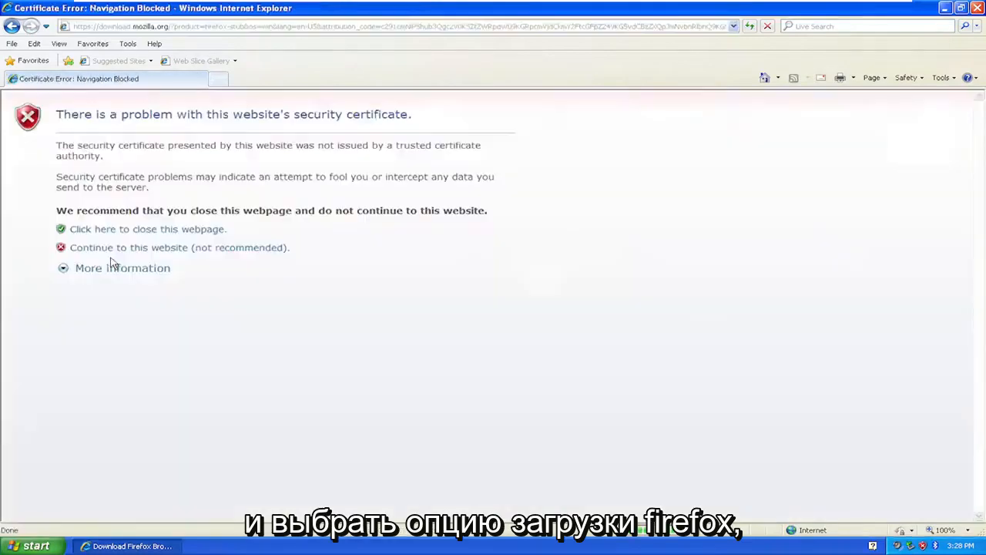
pyautogui.moveTo(180, 248)
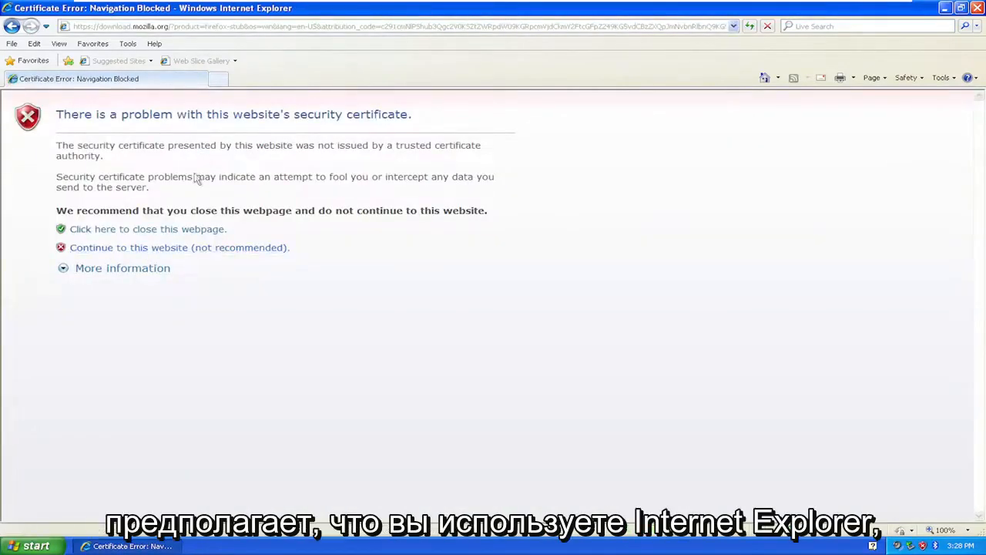
pyautogui.click(179, 247)
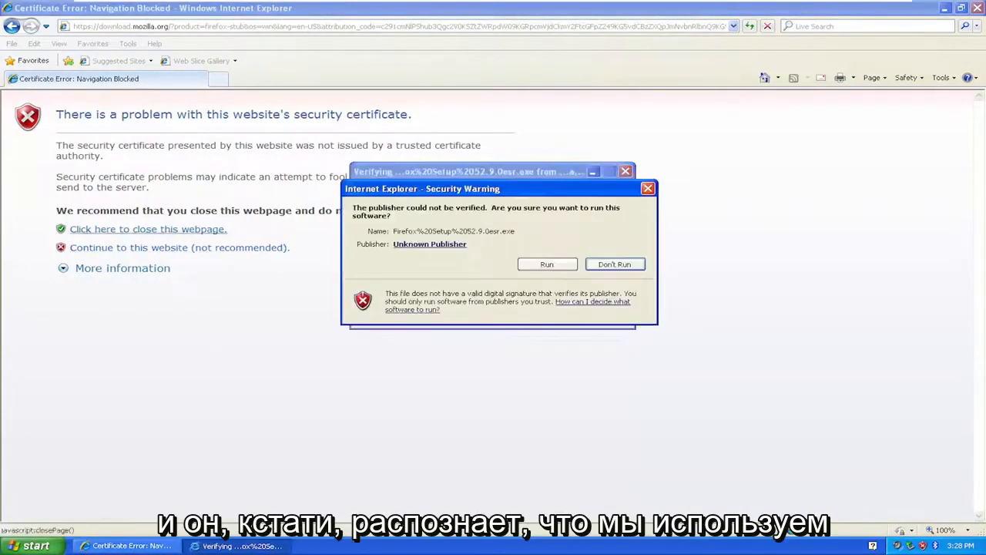
pyautogui.click(546, 264)
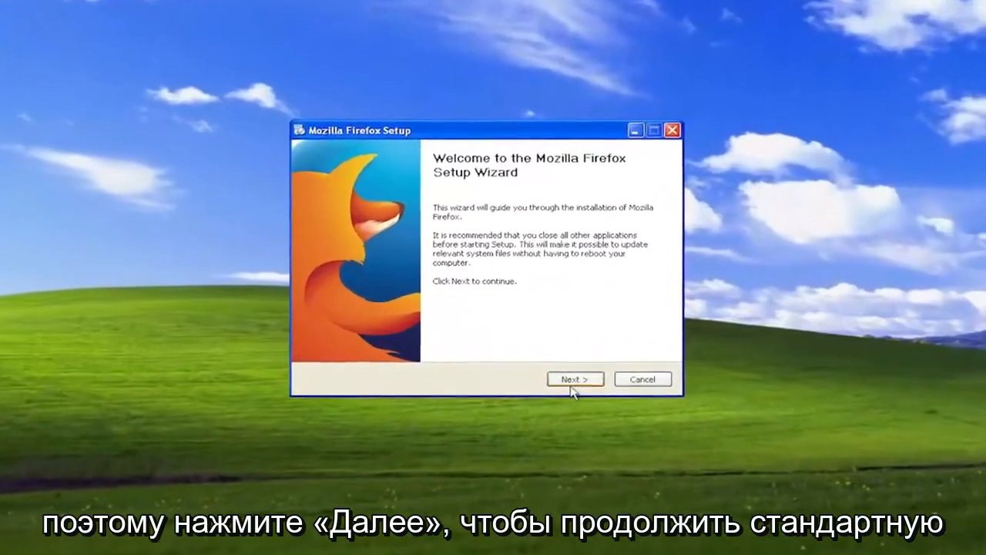
# Install Firefox, launch it on finish, and choose Don't import anything
pyautogui.click(574, 378)
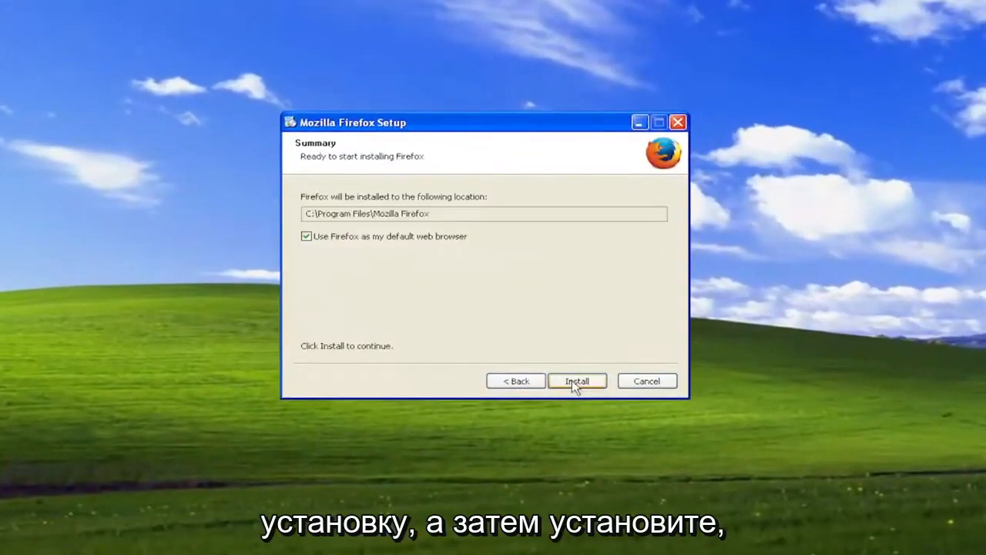
pyautogui.click(577, 380)
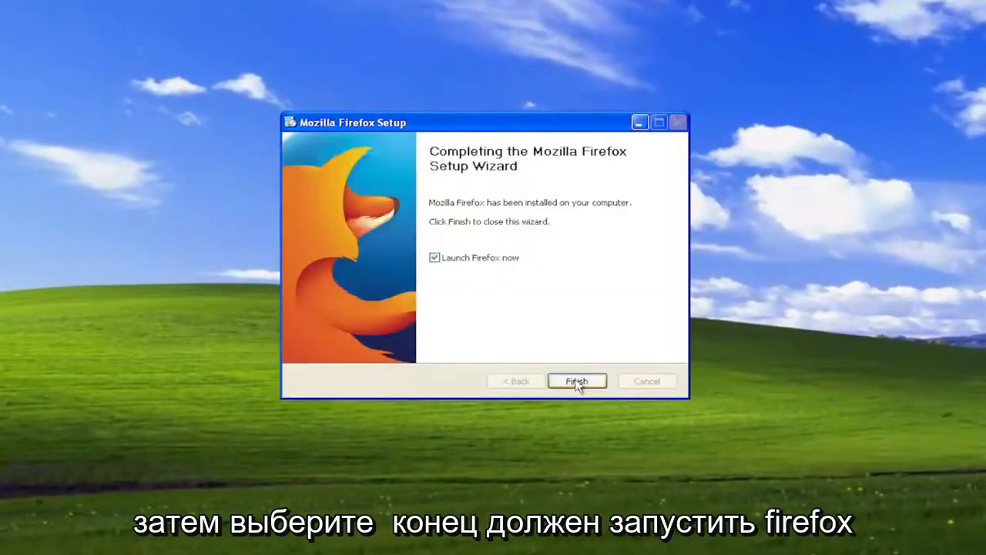
pyautogui.click(577, 381)
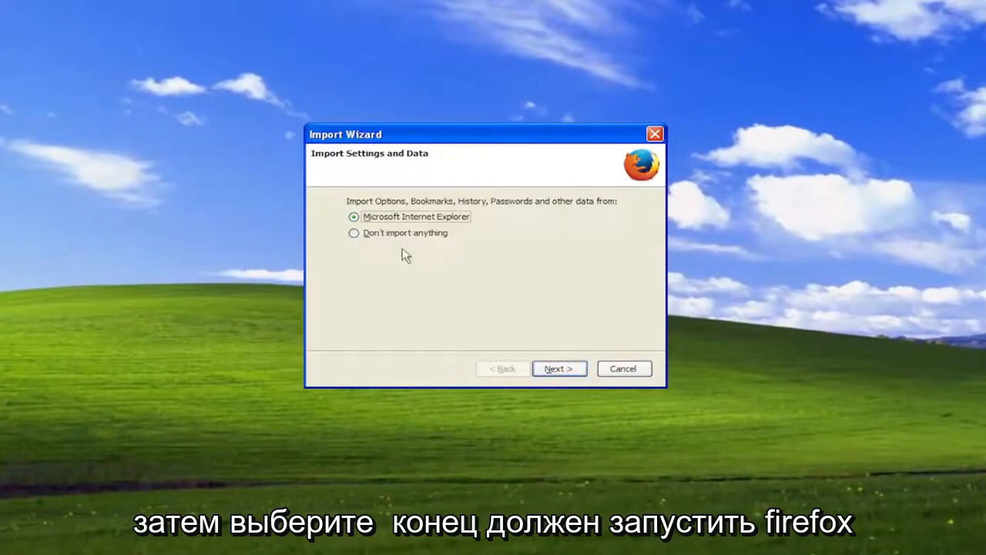
pyautogui.click(354, 233)
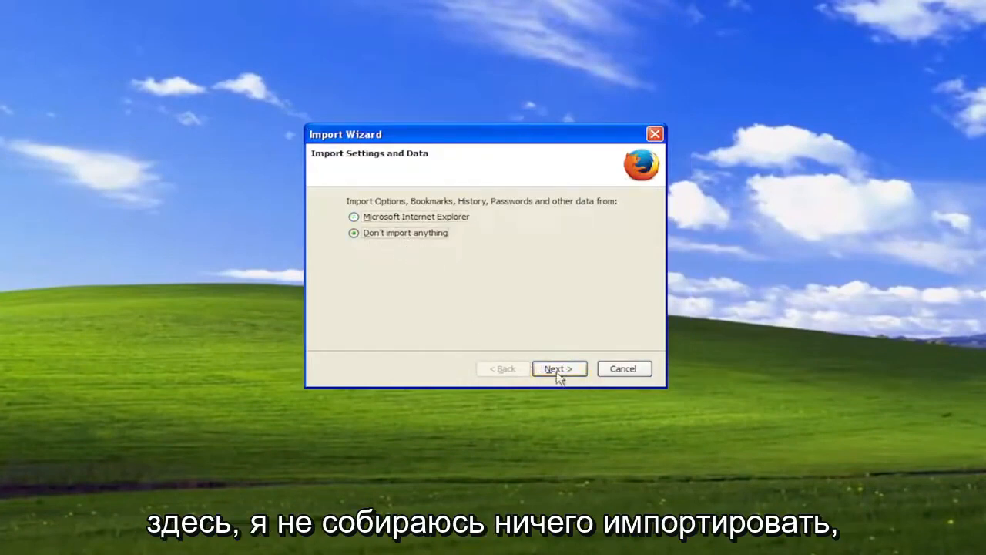
pyautogui.click(559, 369)
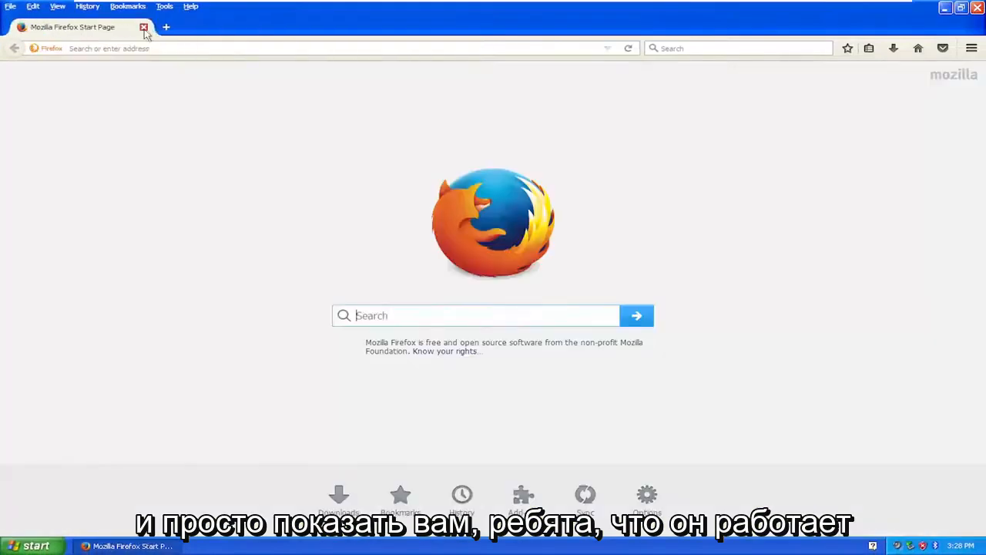
# Load youtube.com and enter 'mdtechvideos' in the YouTube search box
pyautogui.write('yo')
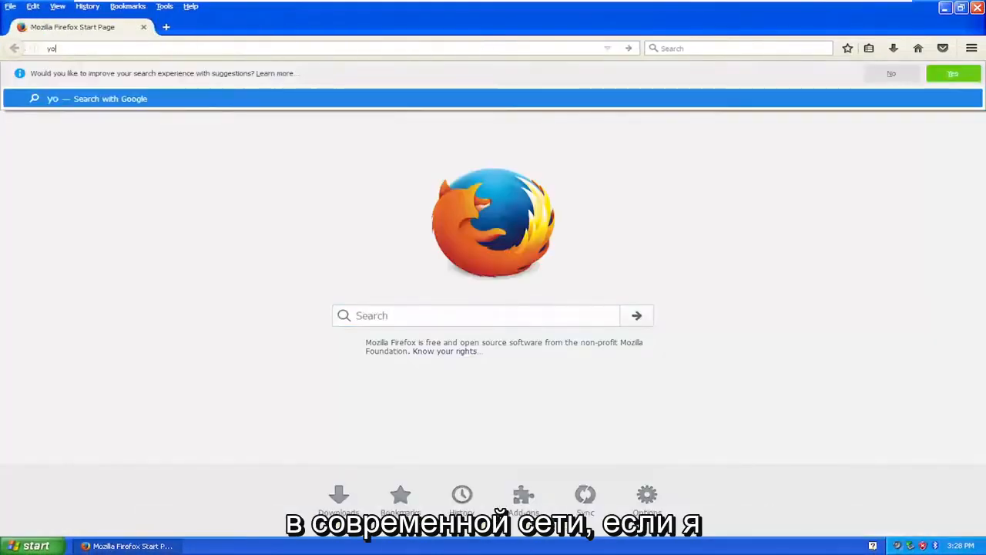
pyautogui.write('youtube.com')
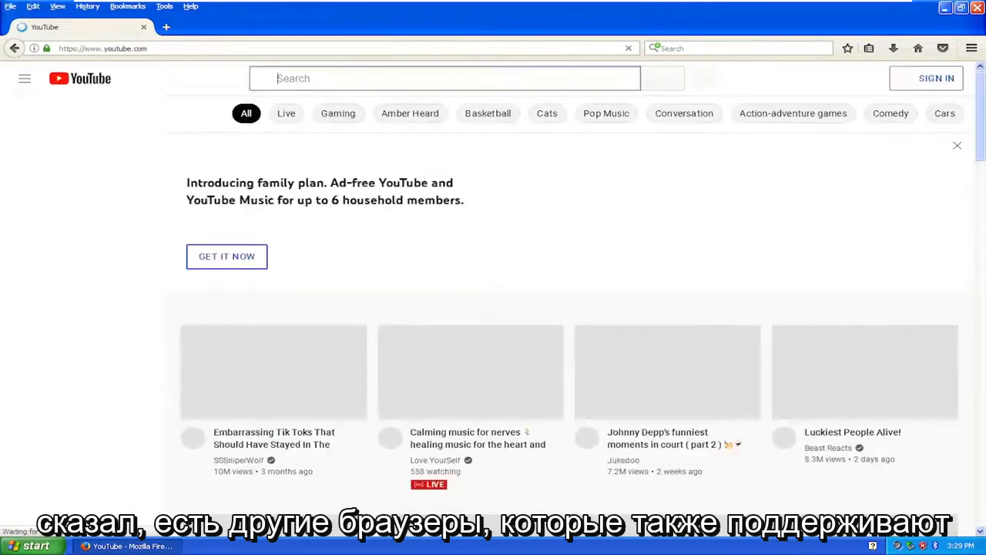
pyautogui.write('mdtechvideos')
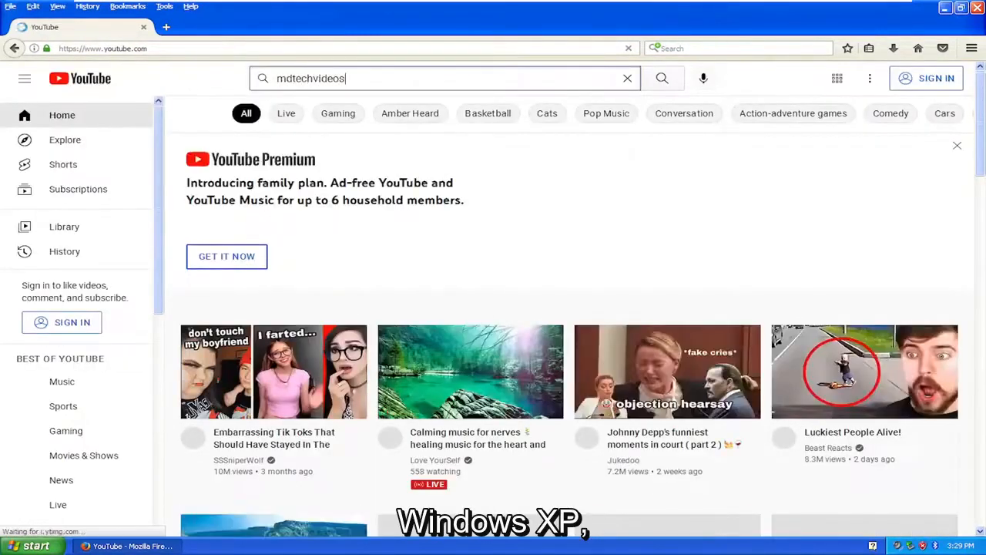
# Search, open the MDTechVideos channel, and browse its VIDEOS tab uploads
pyautogui.click(661, 78)
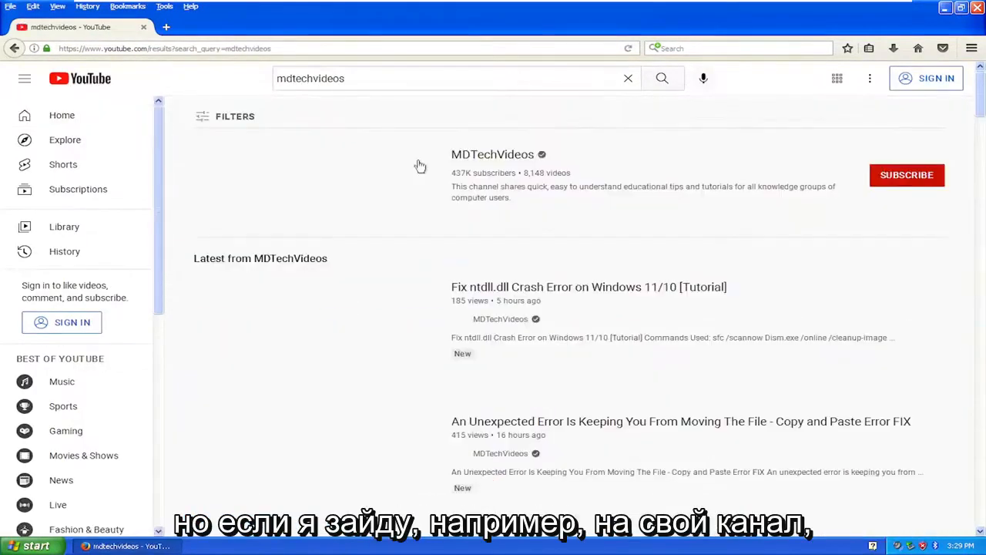
pyautogui.click(493, 154)
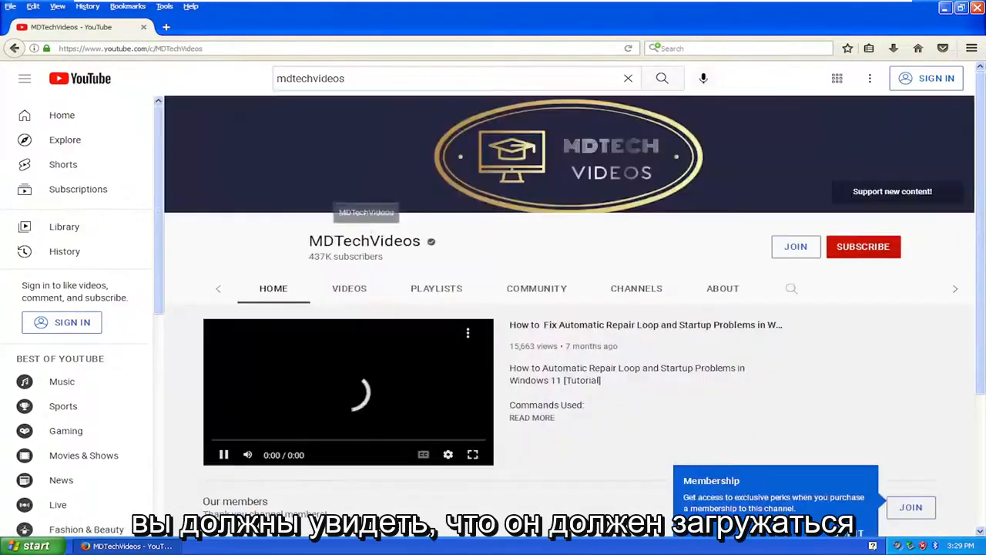
pyautogui.click(315, 289)
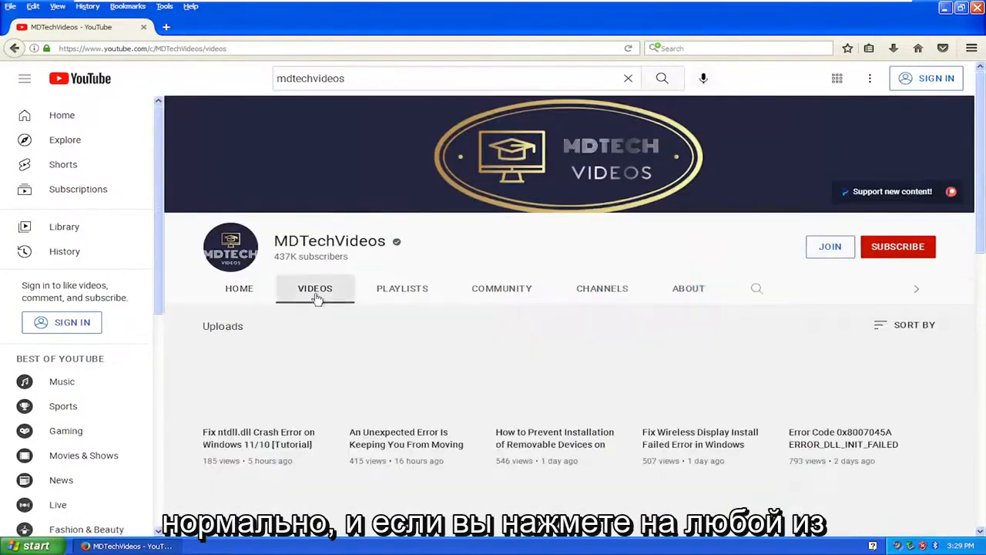
pyautogui.scroll(-3)
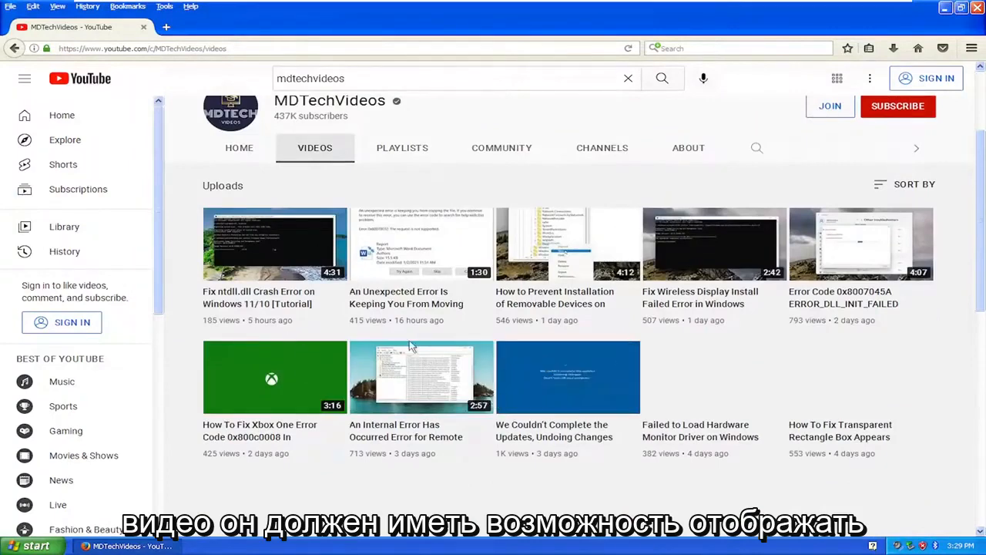
pyautogui.scroll(3)
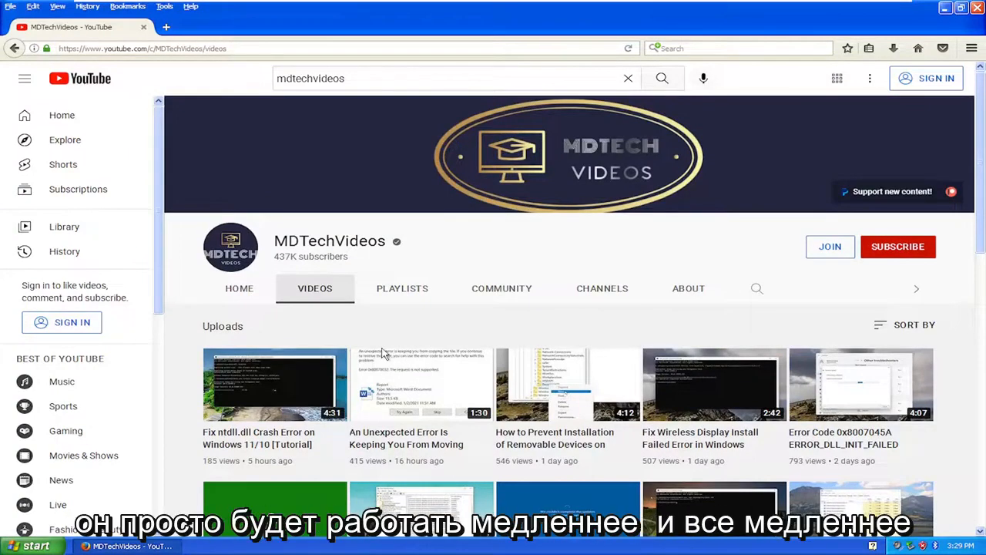
pyautogui.scroll(-3)
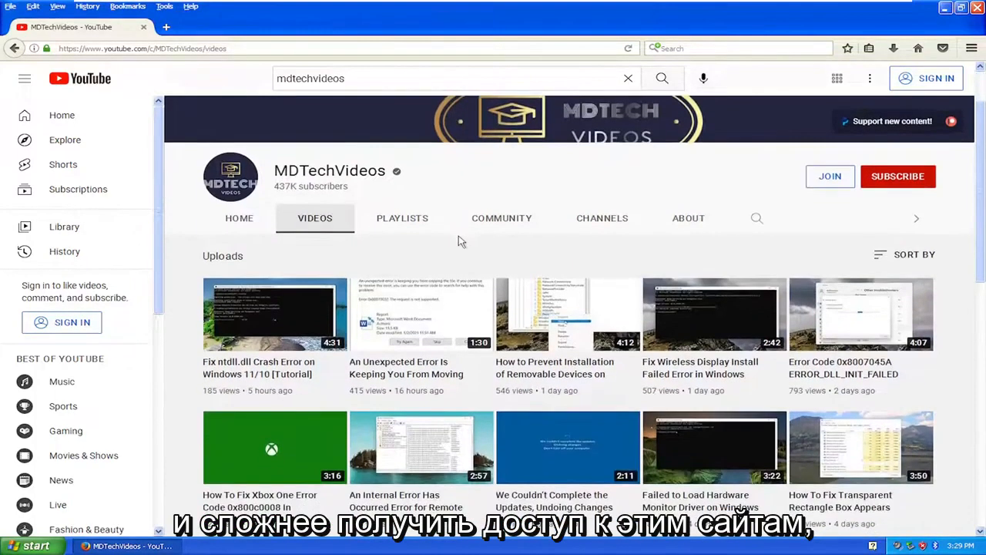
pyautogui.scroll(3)
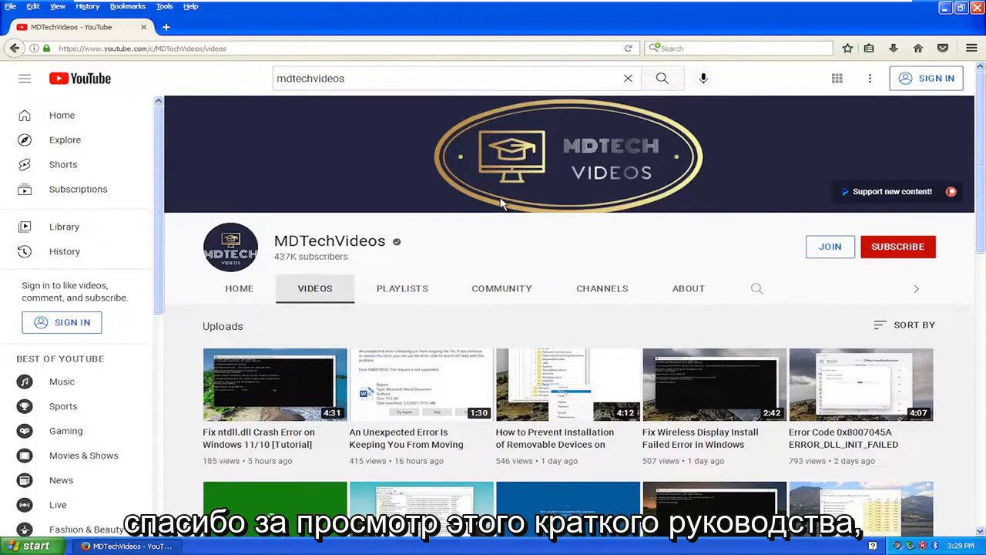
pyautogui.moveTo(546, 216)
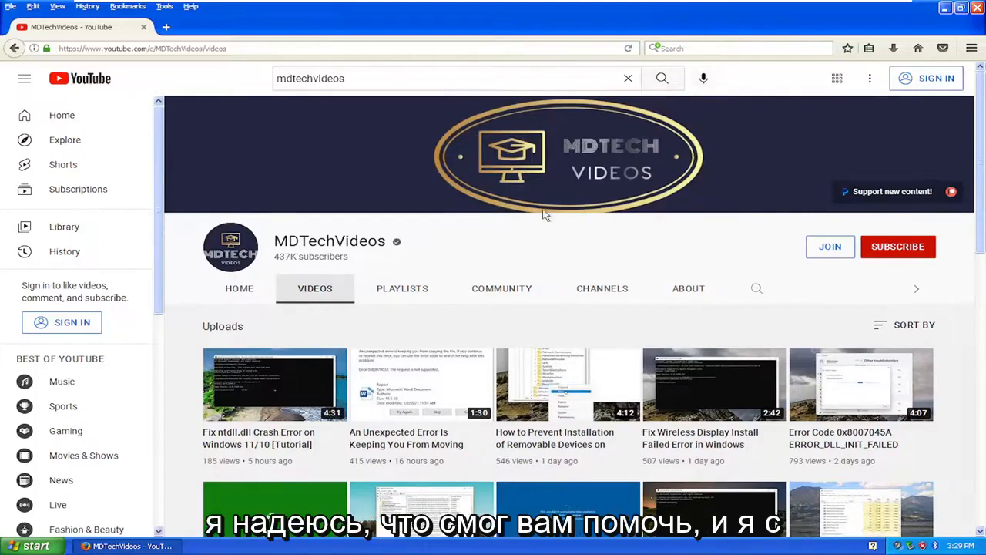
pyautogui.scroll(-3)
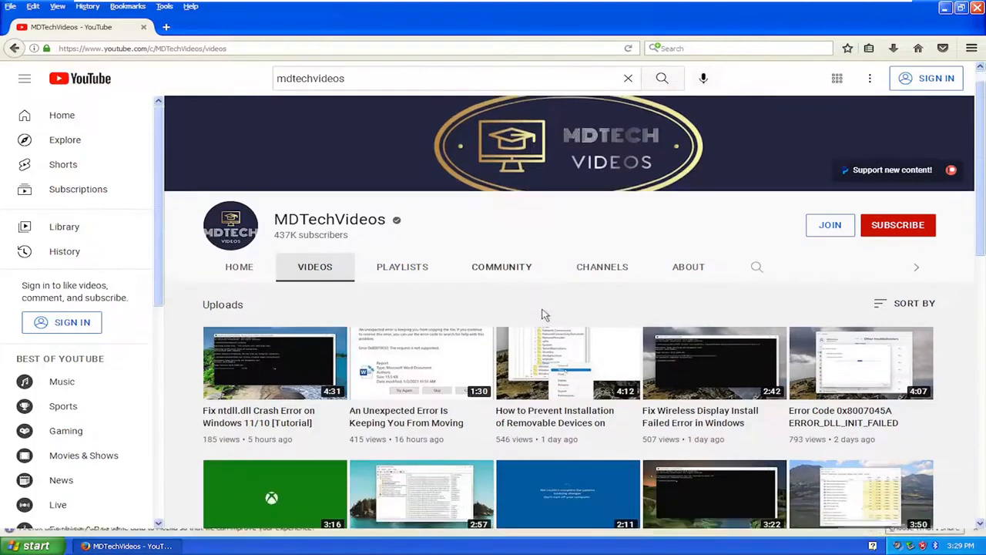